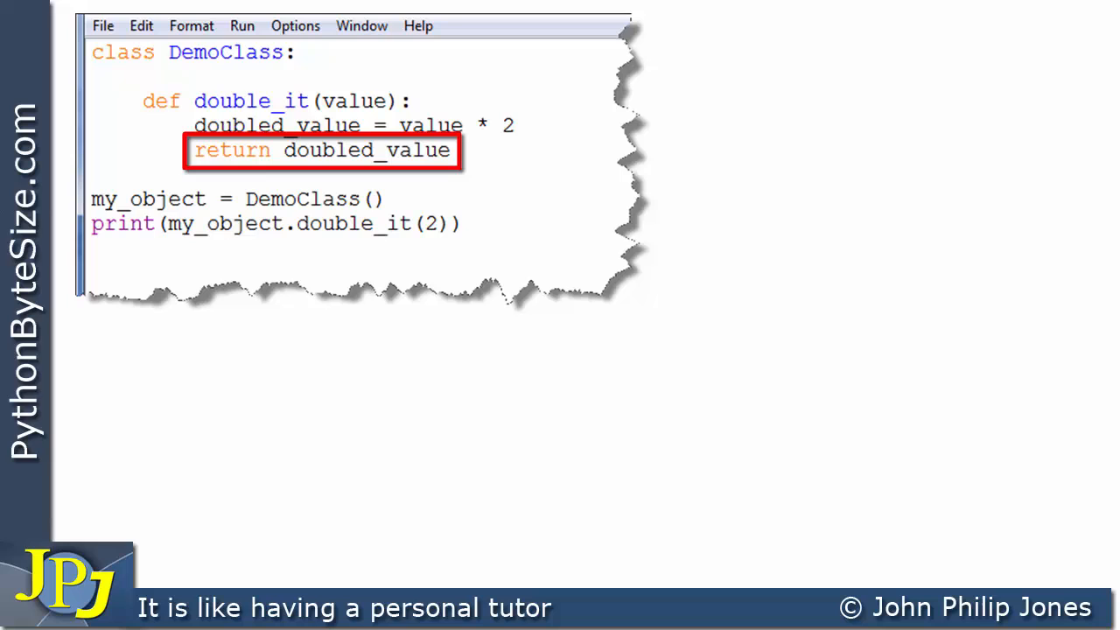
Keep double_it called with 2 so the shell output remains 4
left_click(306, 224)
type("self,")
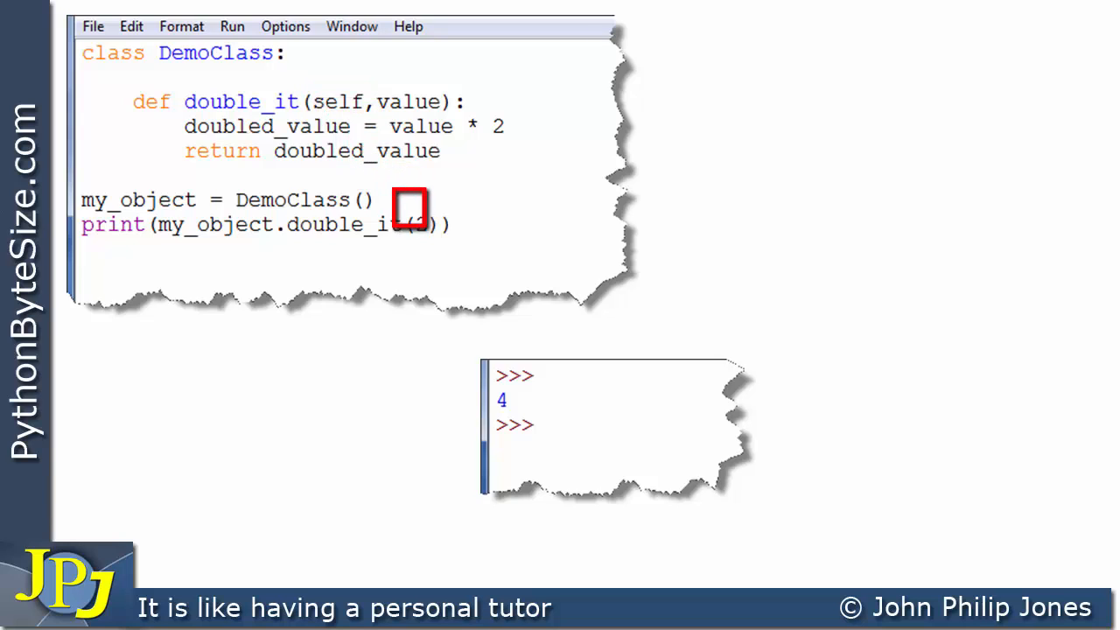
type("2")
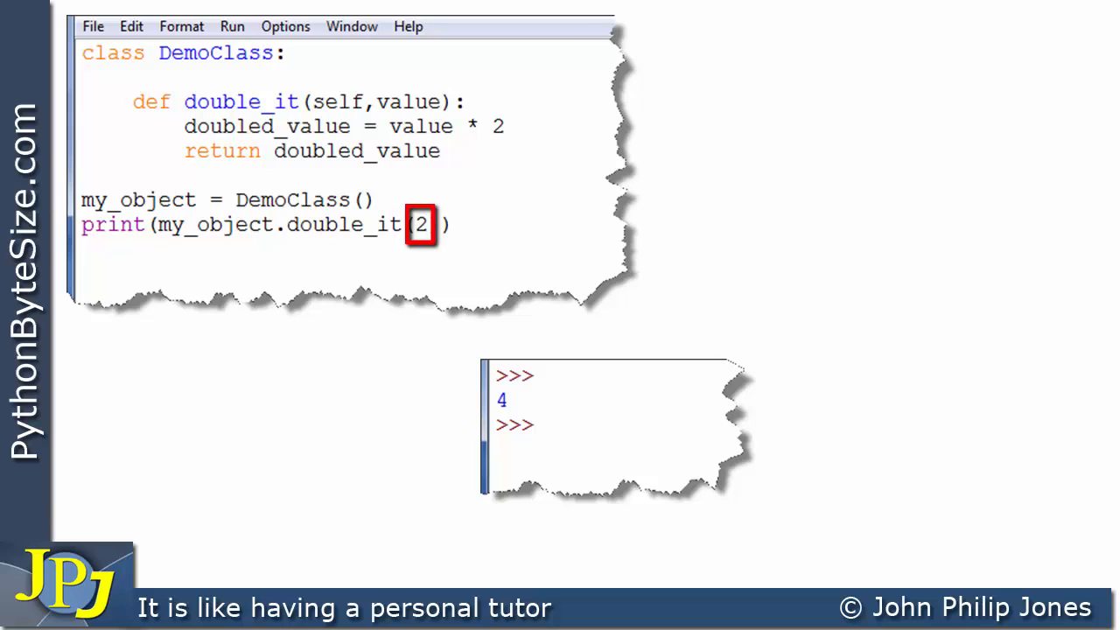